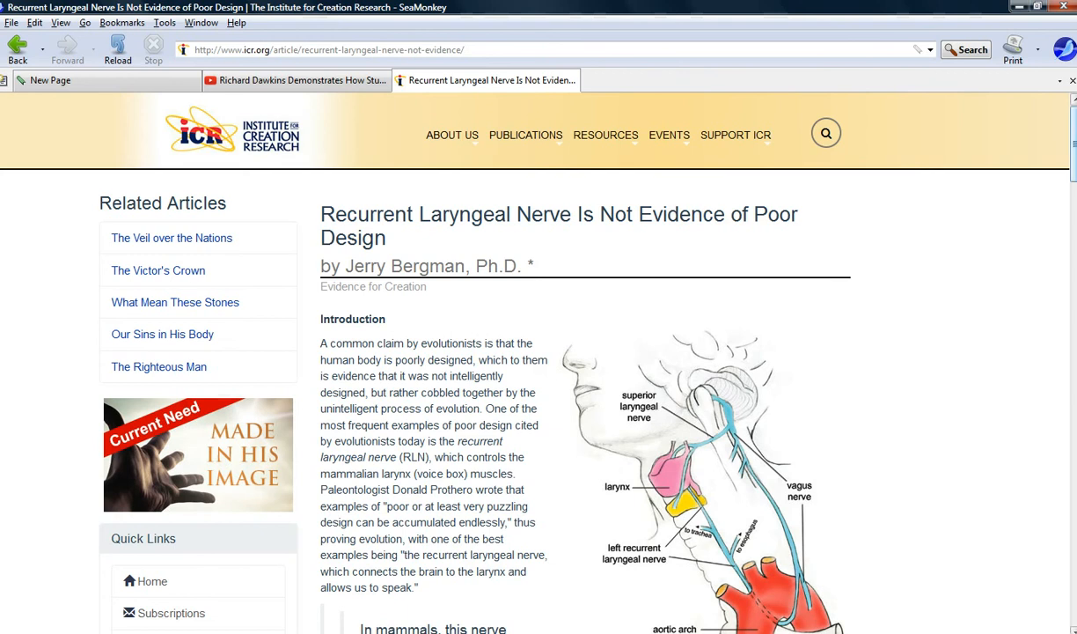
pyautogui.scroll(-3)
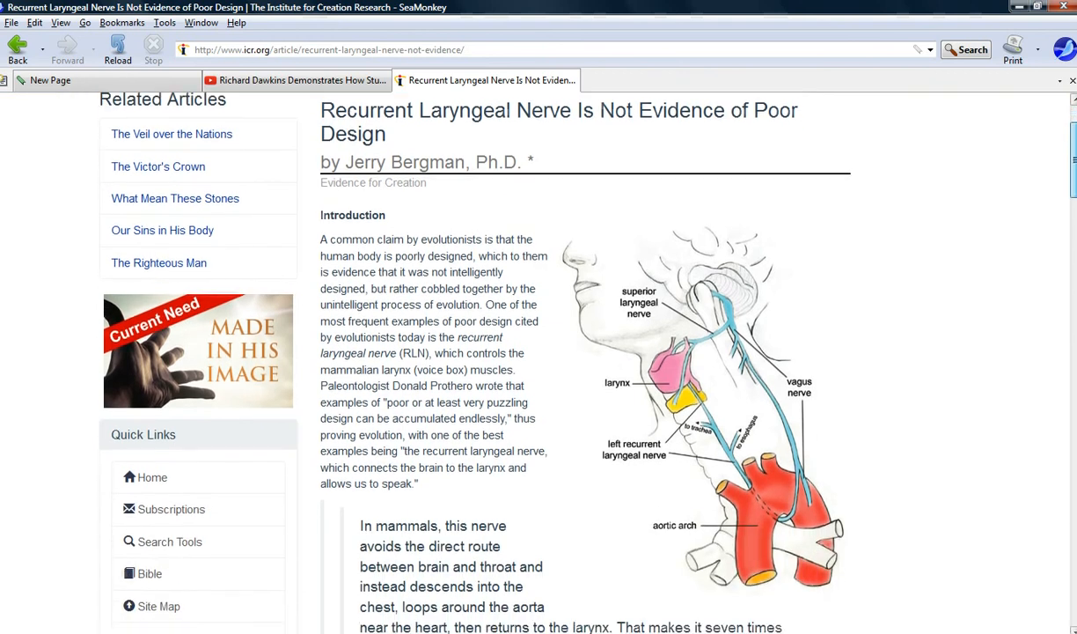
pyautogui.scroll(-3)
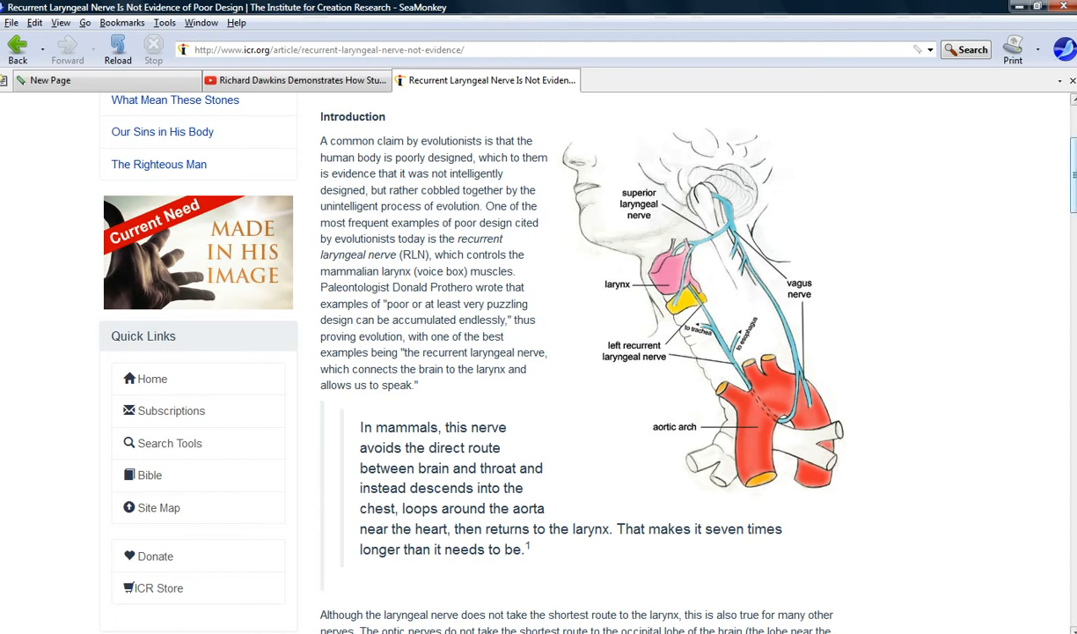
pyautogui.scroll(-3)
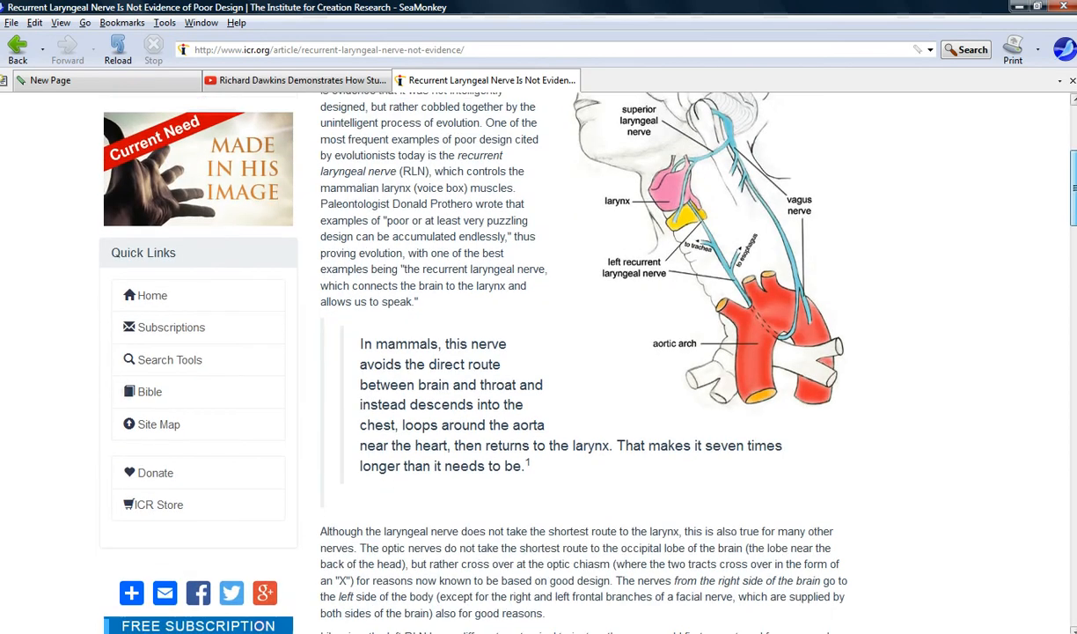
pyautogui.scroll(-3)
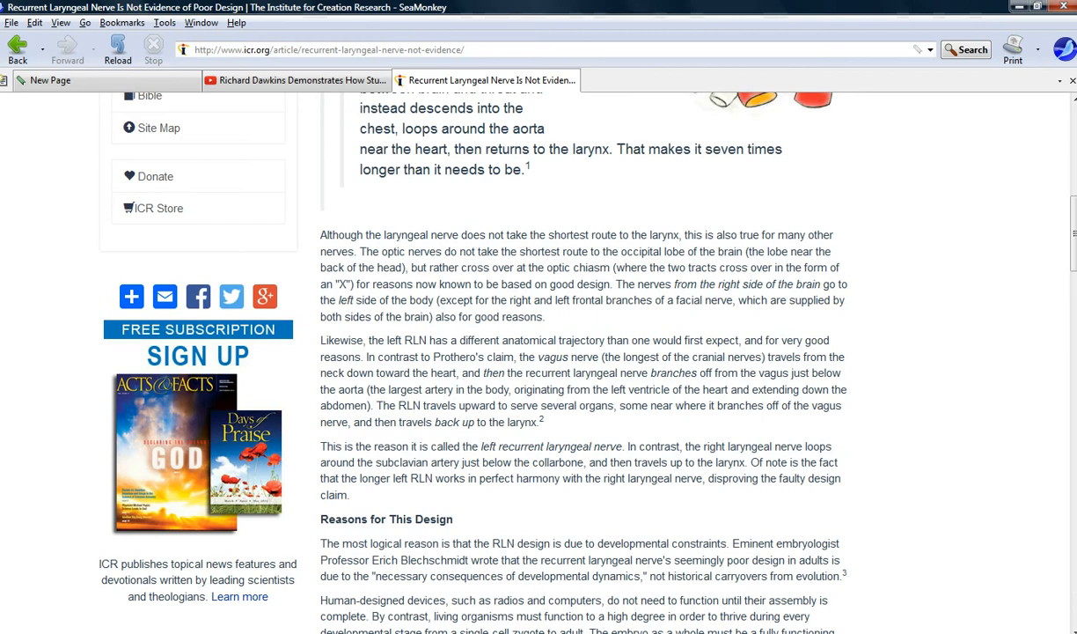
pyautogui.scroll(3)
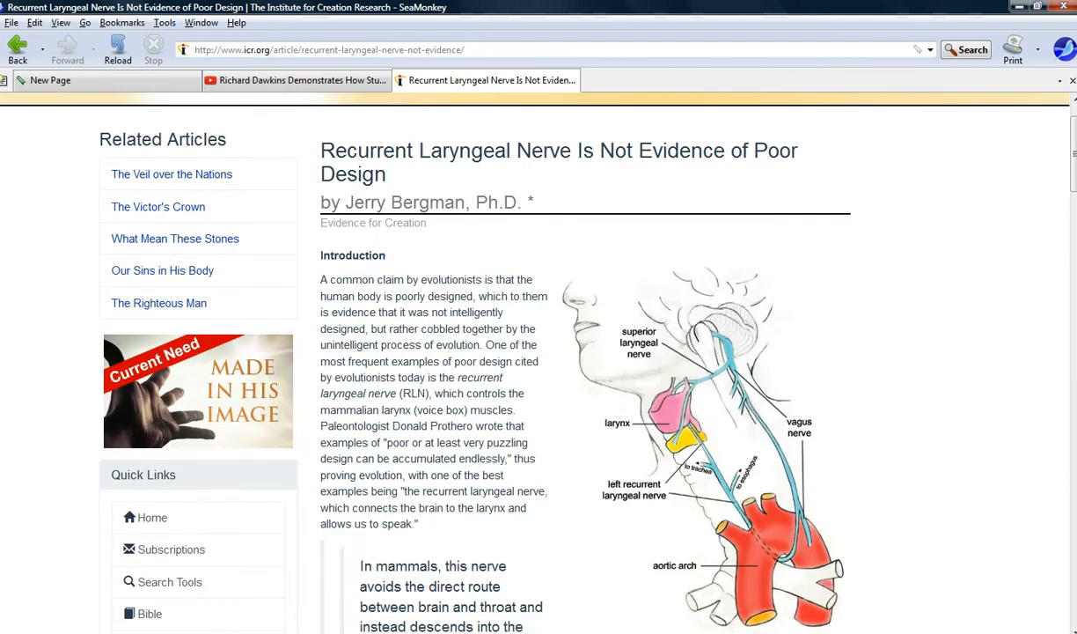
pyautogui.scroll(-3)
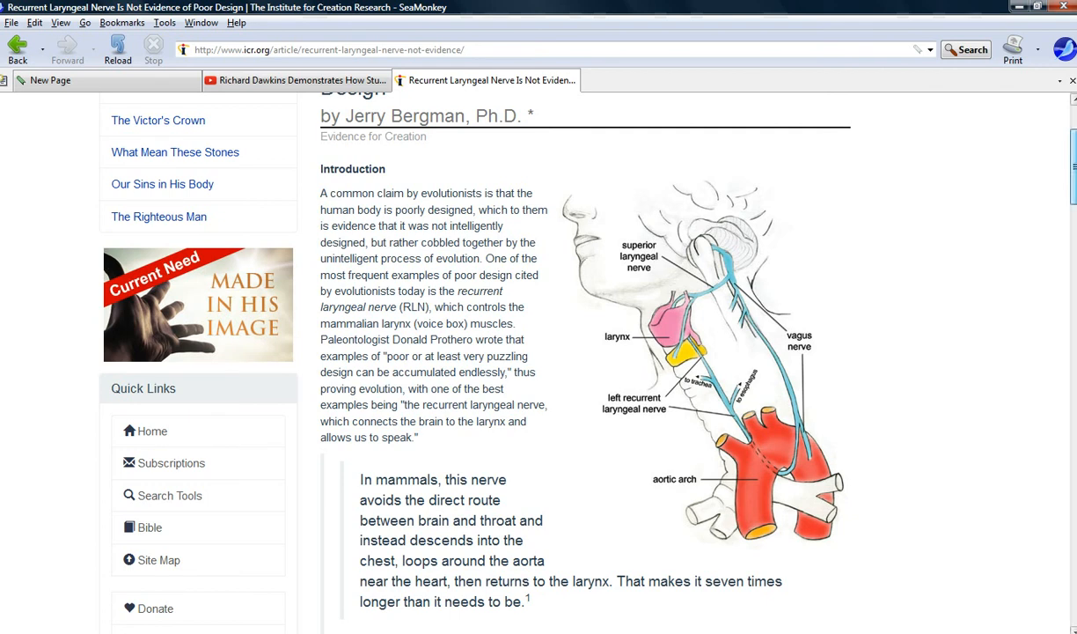
pyautogui.scroll(-3)
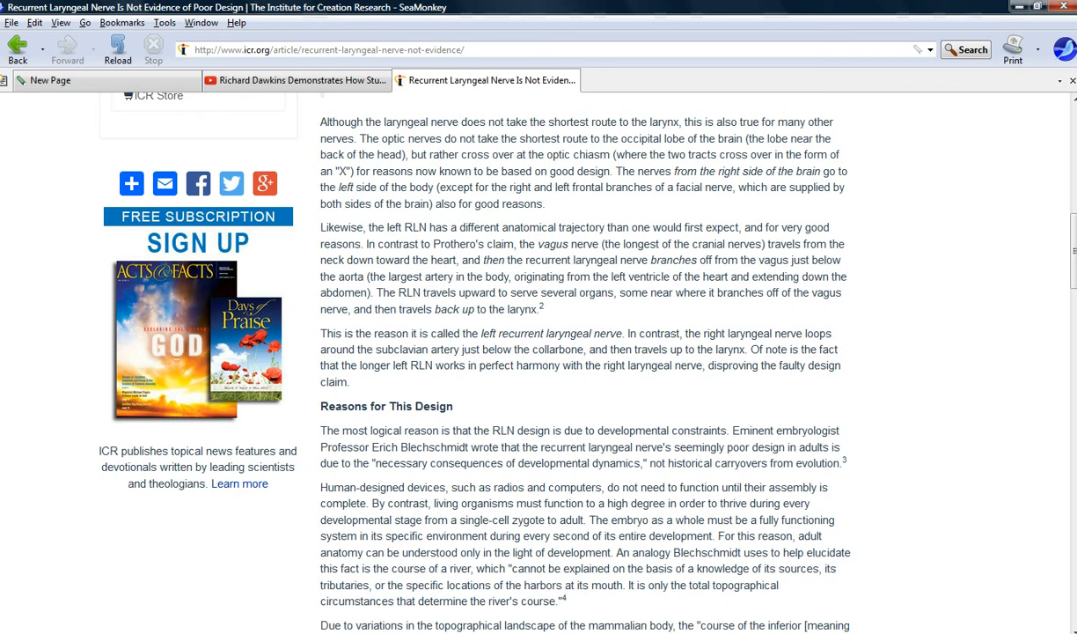
pyautogui.scroll(3)
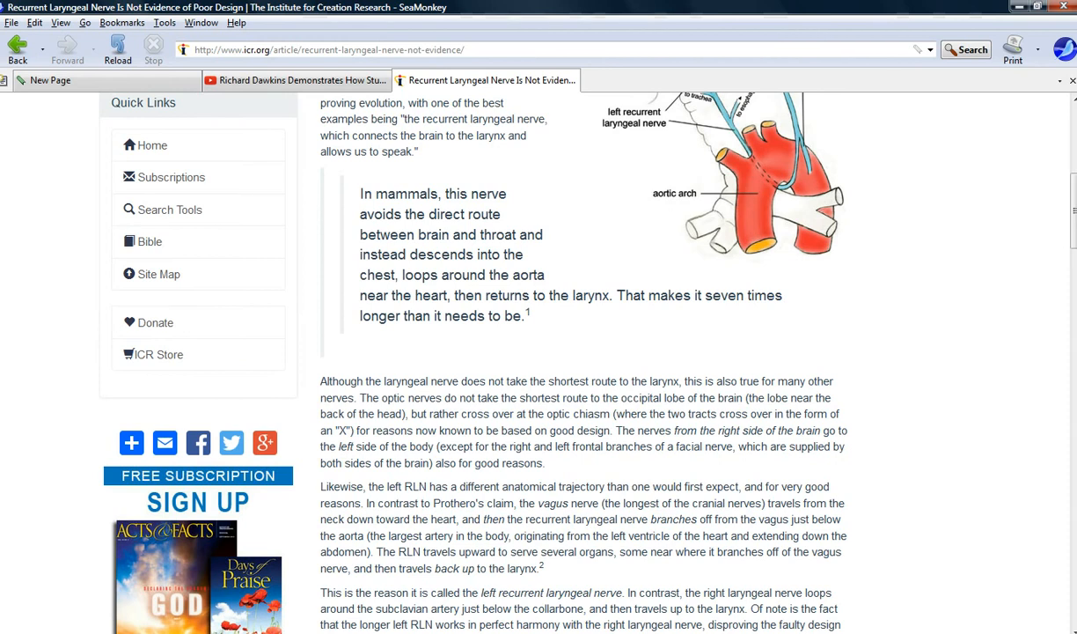
pyautogui.scroll(3)
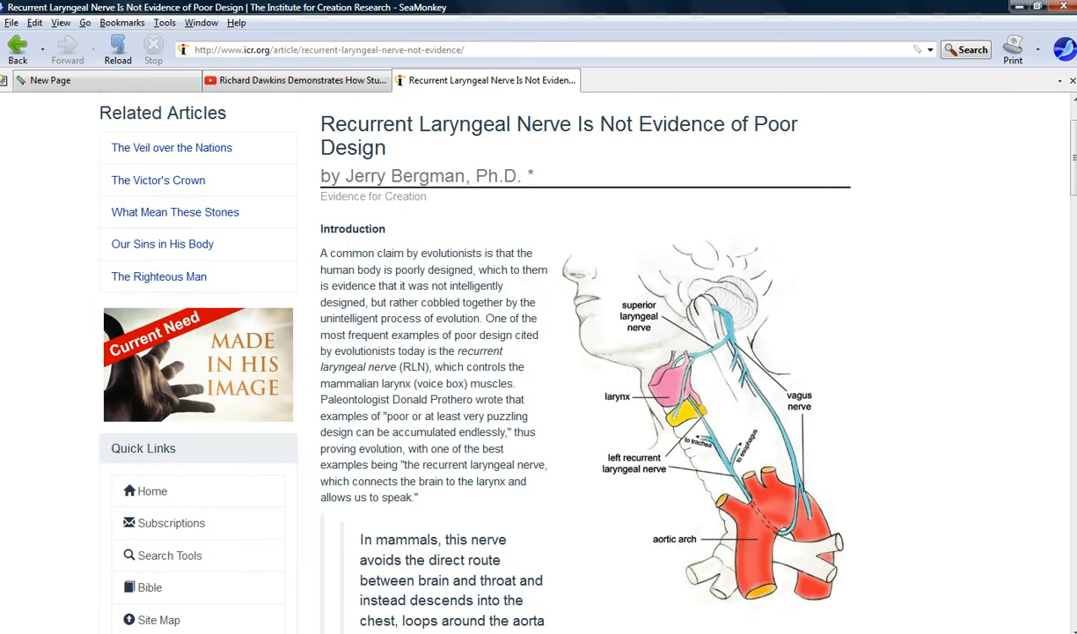
pyautogui.scroll(-3)
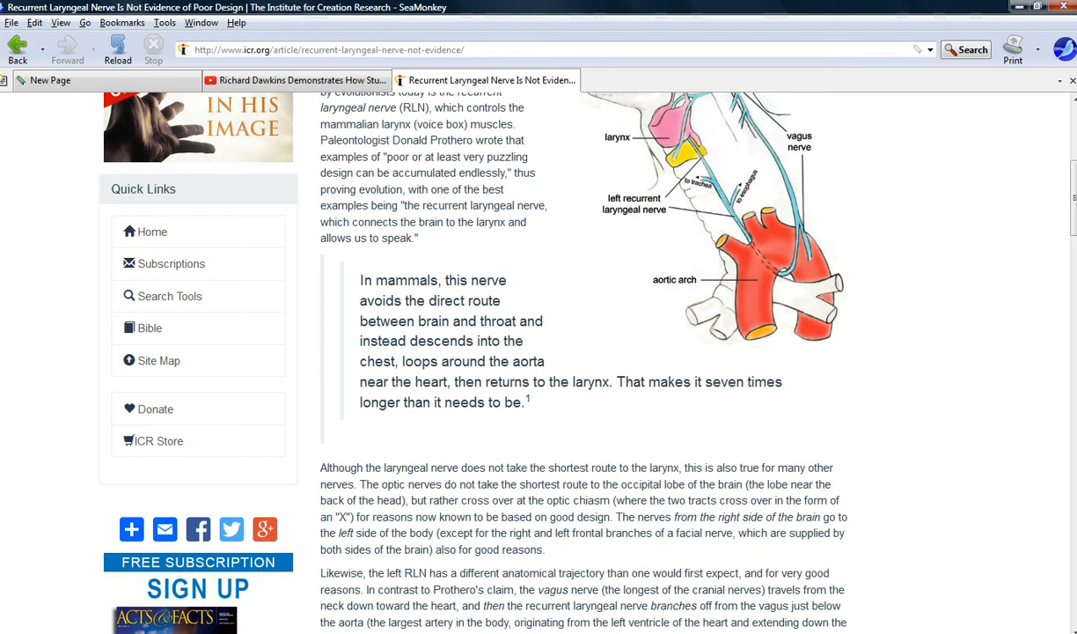
pyautogui.scroll(-3)
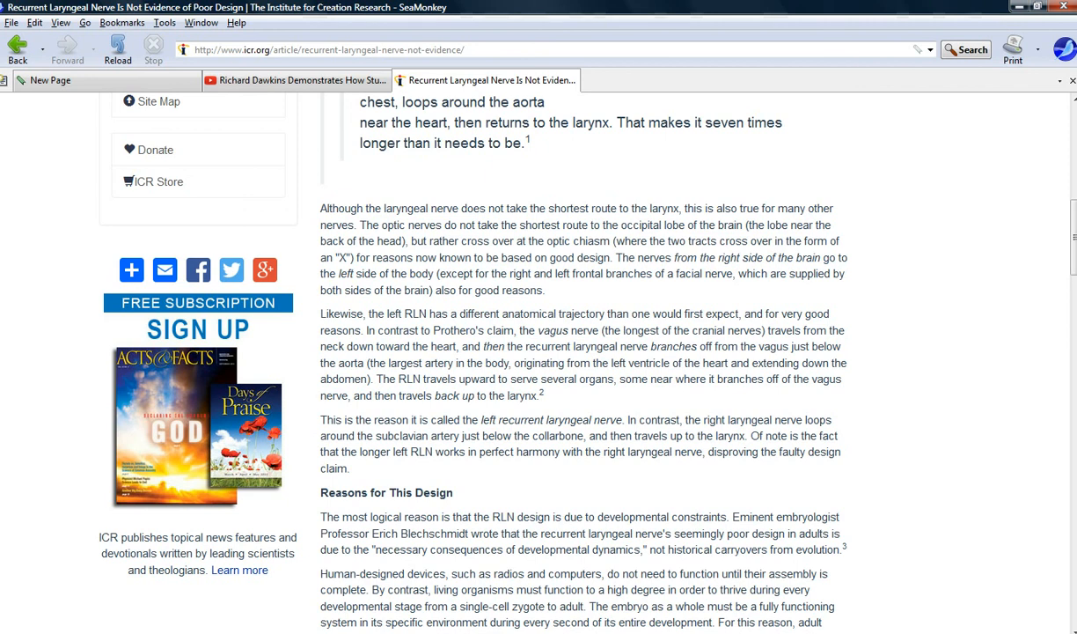
pyautogui.scroll(-3)
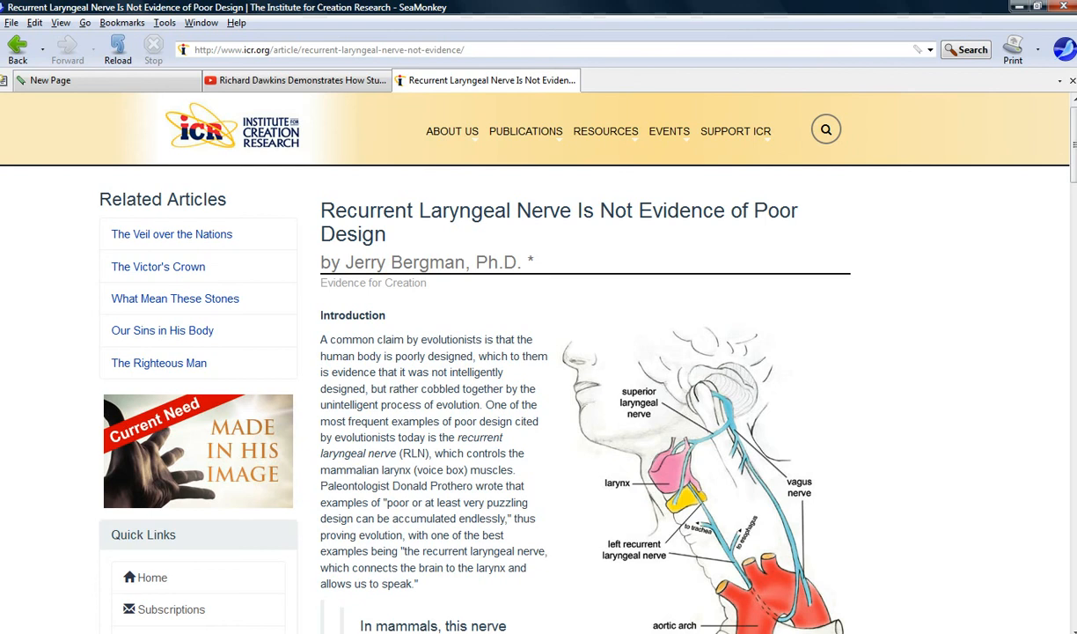
pyautogui.scroll(-3)
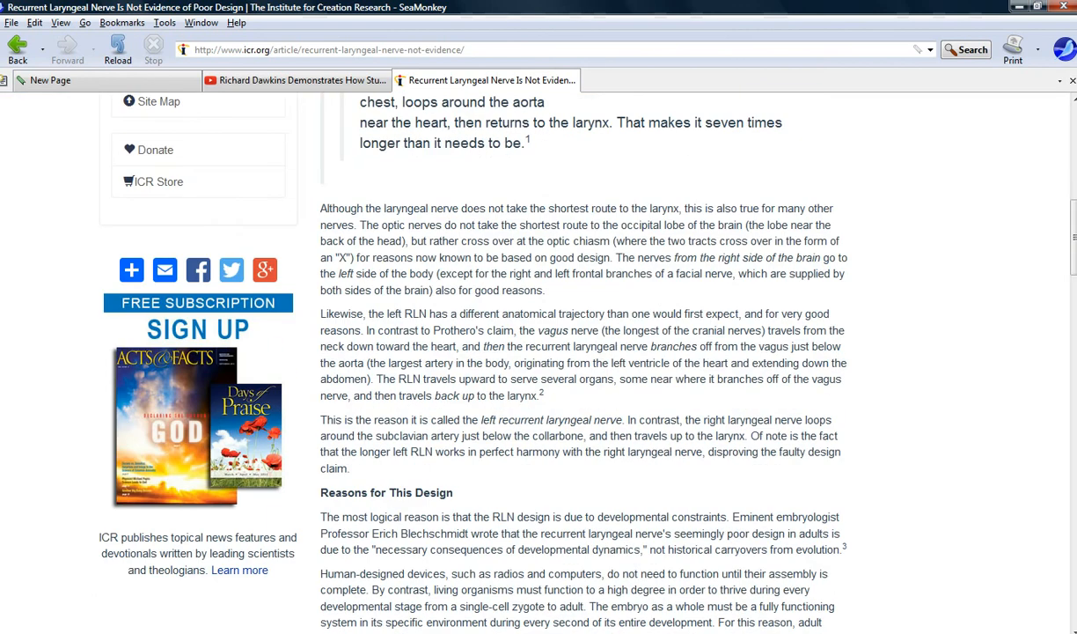
pyautogui.scroll(-3)
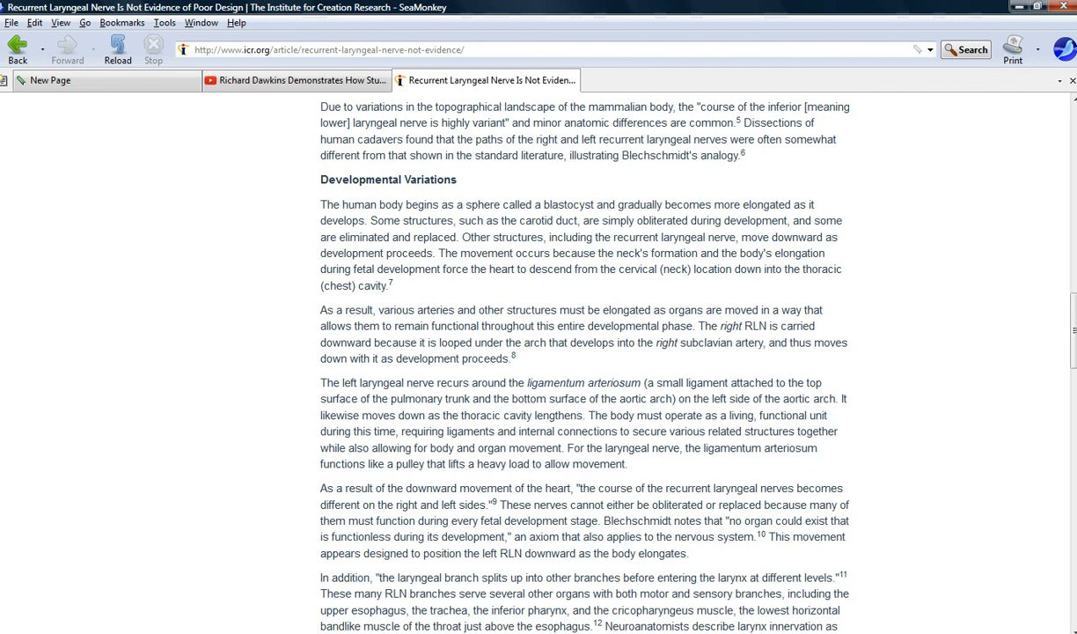
pyautogui.scroll(-3)
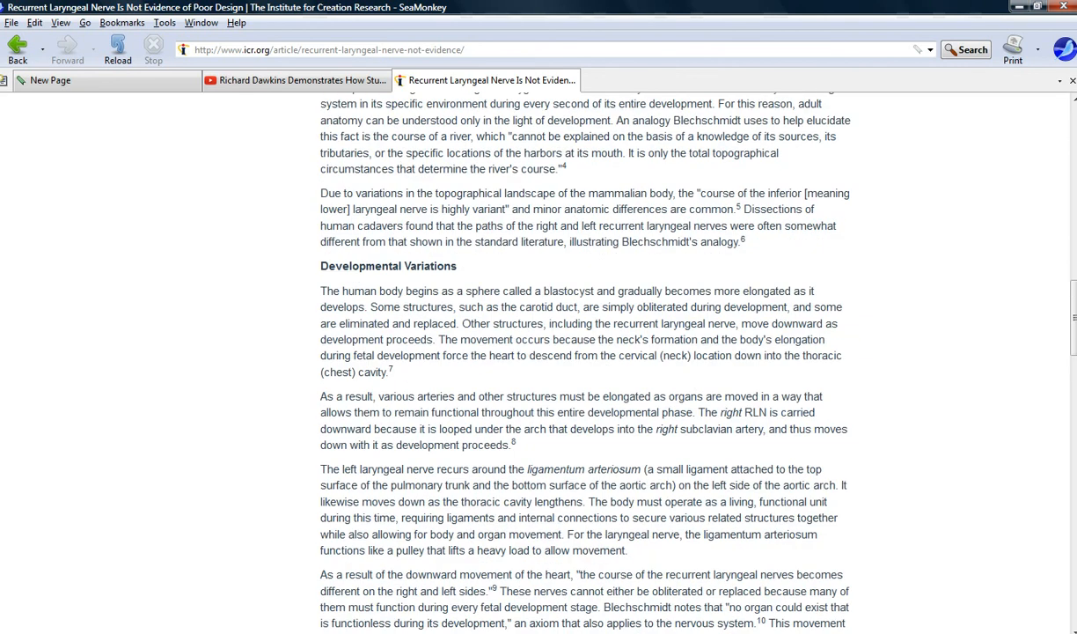
pyautogui.scroll(3)
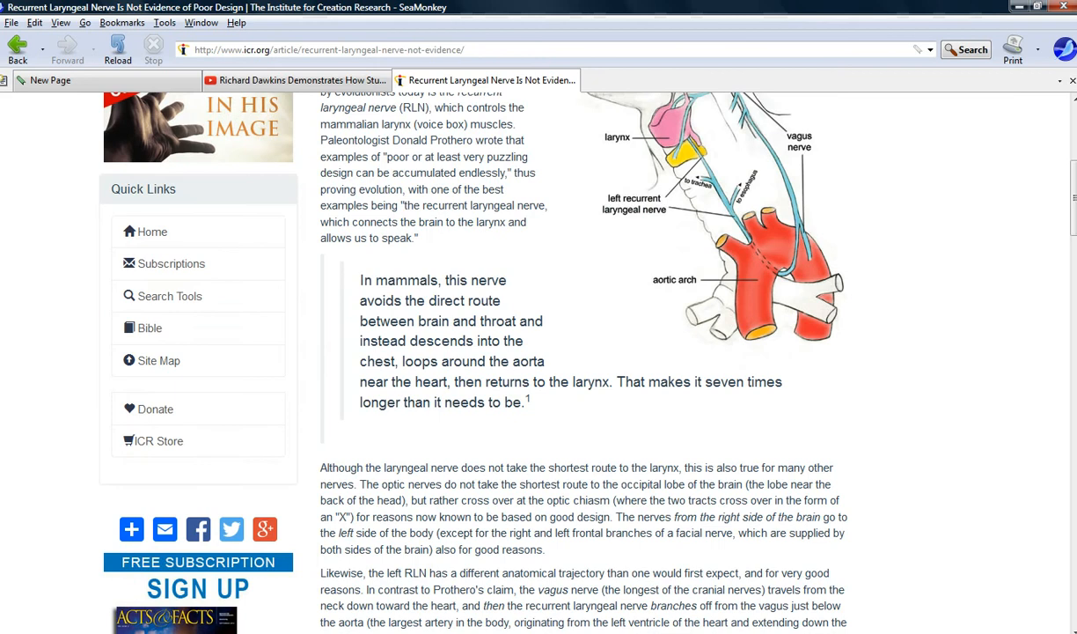
pyautogui.scroll(3)
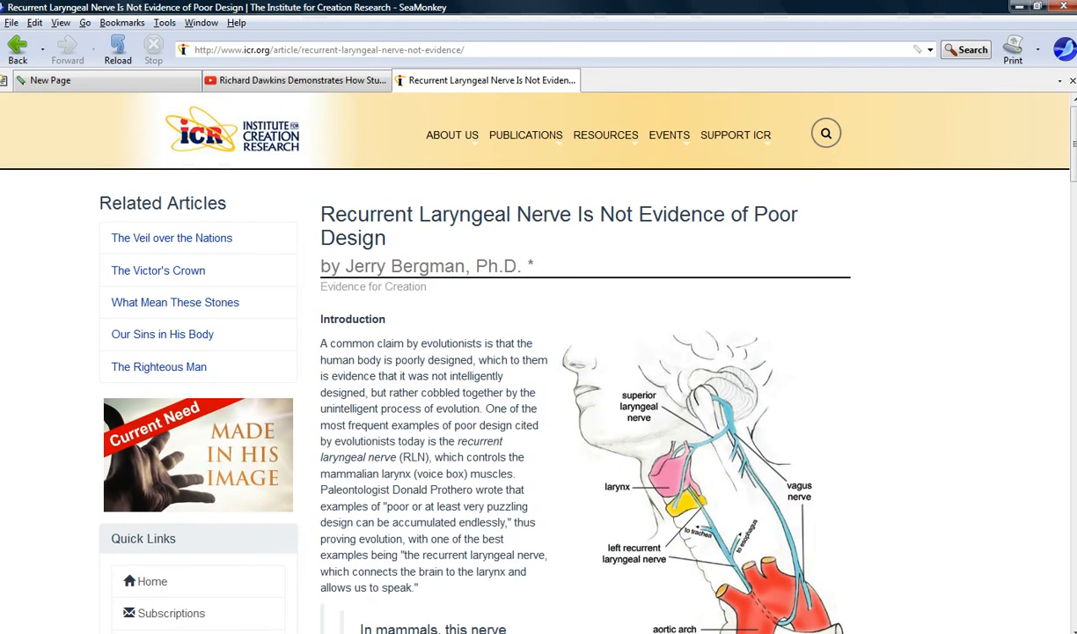